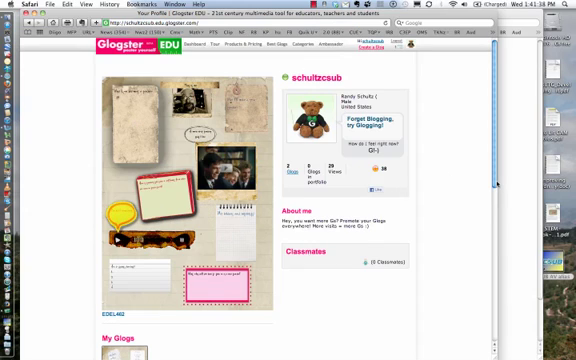
Step: Scroll to My Glogs and open the My Math Glog poster for editing
scroll(down, 3)
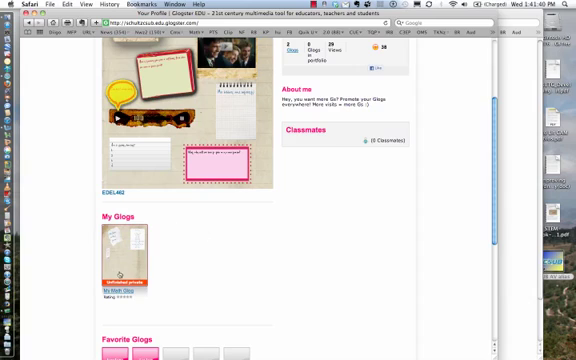
click(119, 275)
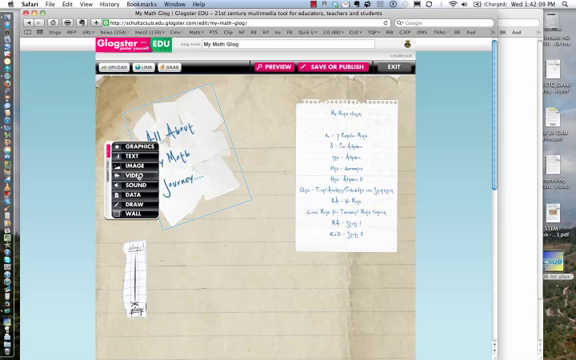
Step: Choose VIDEO in the side toolbar to add a video element
click(130, 162)
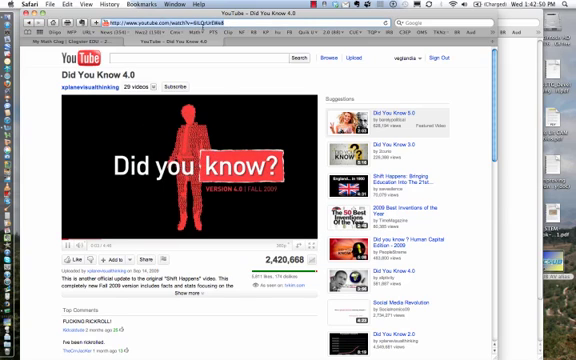
Step: Scroll the YouTube page for the Did You Know 4.0 video
scroll(down, 3)
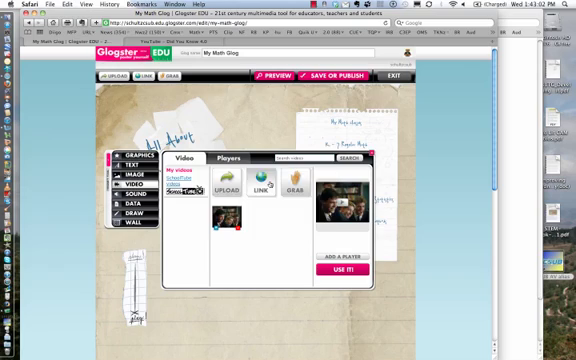
Step: Choose LINK in the Video panel to open Add Video from the Web
click(259, 191)
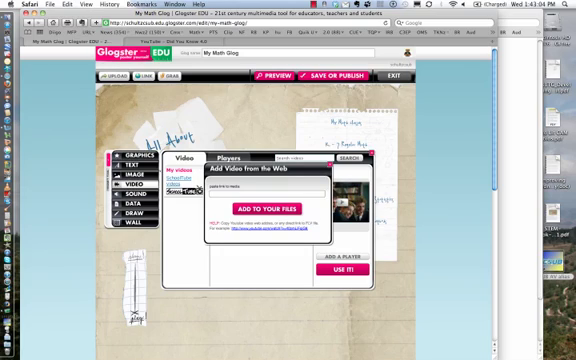